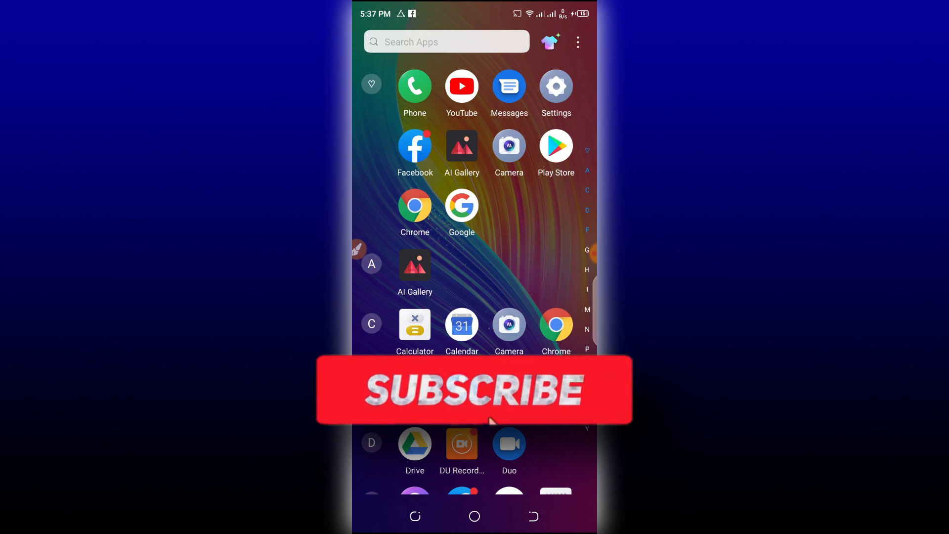
Step: Unlock Developer options by tapping Build number in System > About phone, then return to System
left_click(473, 389)
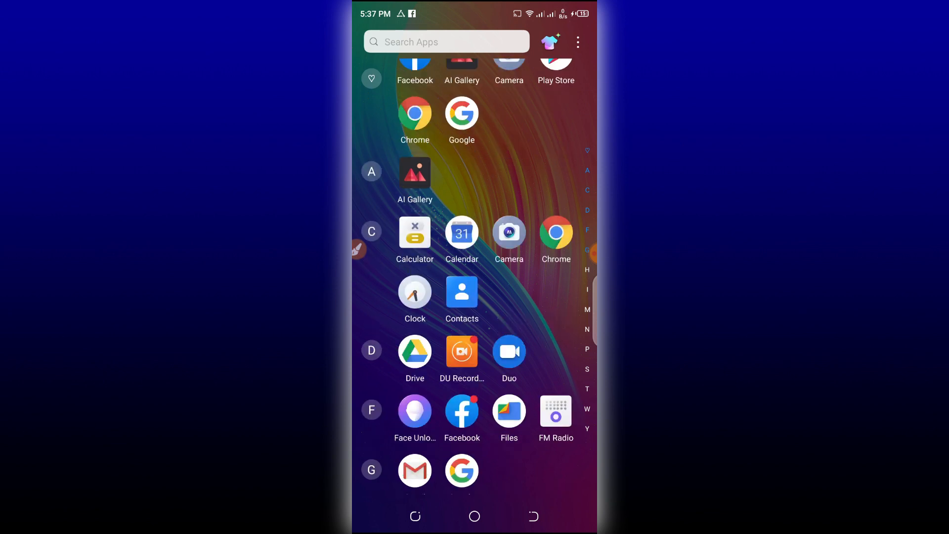
scroll("down", 3)
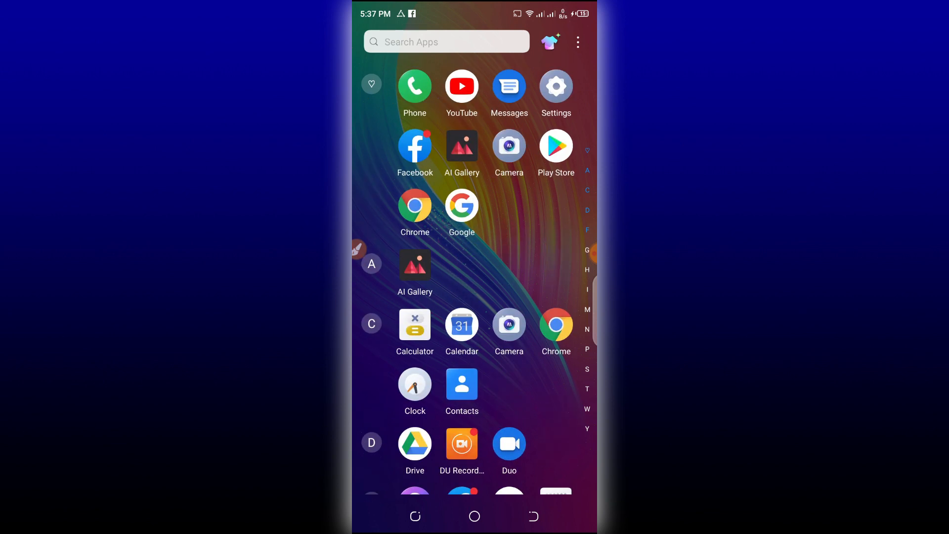
left_click(555, 86)
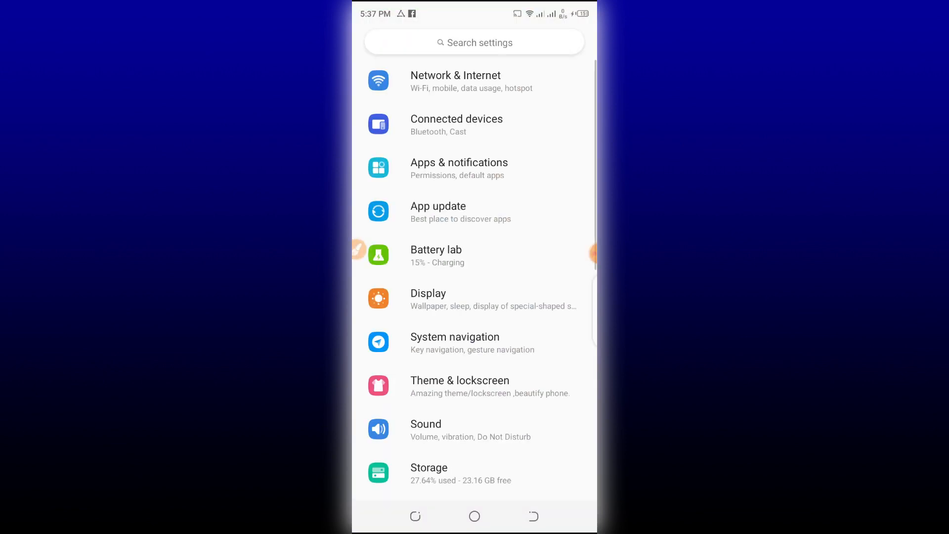
scroll("down", 3)
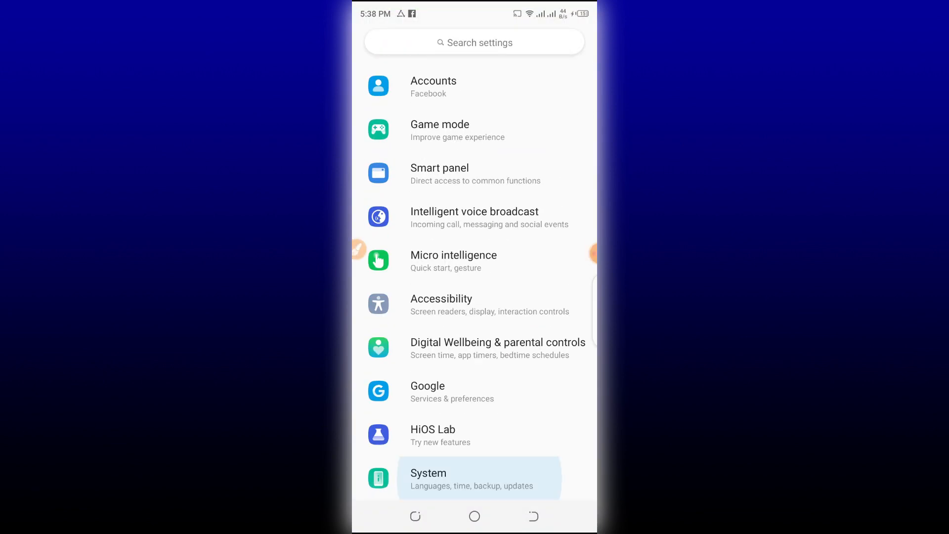
left_click(474, 478)
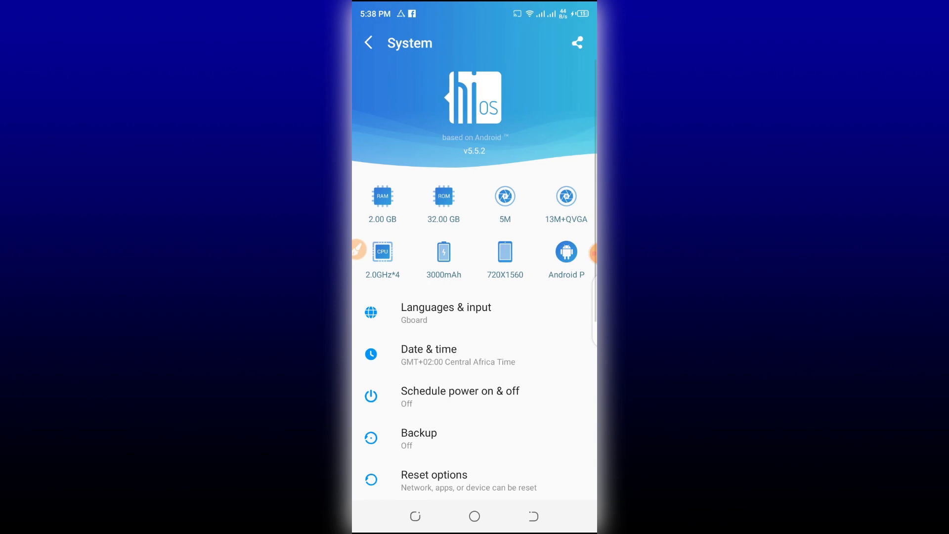
scroll("down", 3)
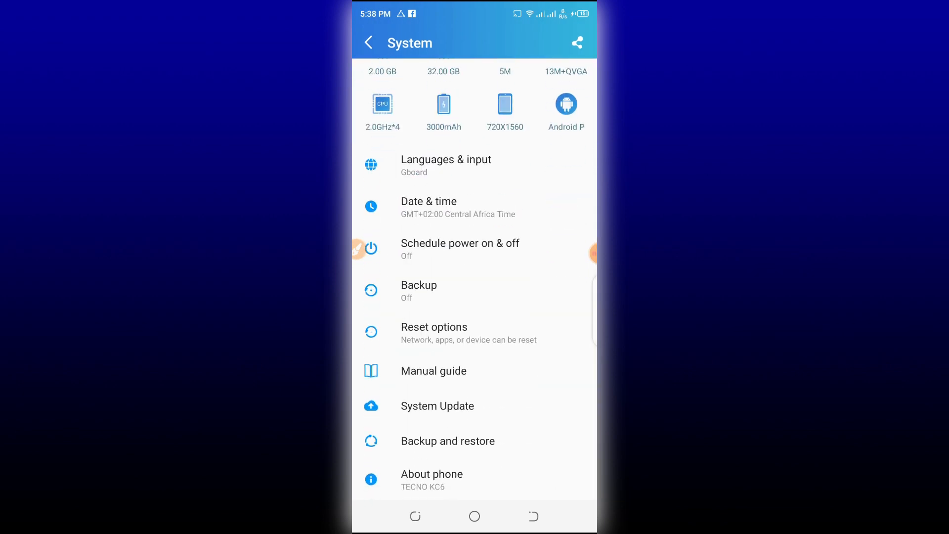
left_click(432, 474)
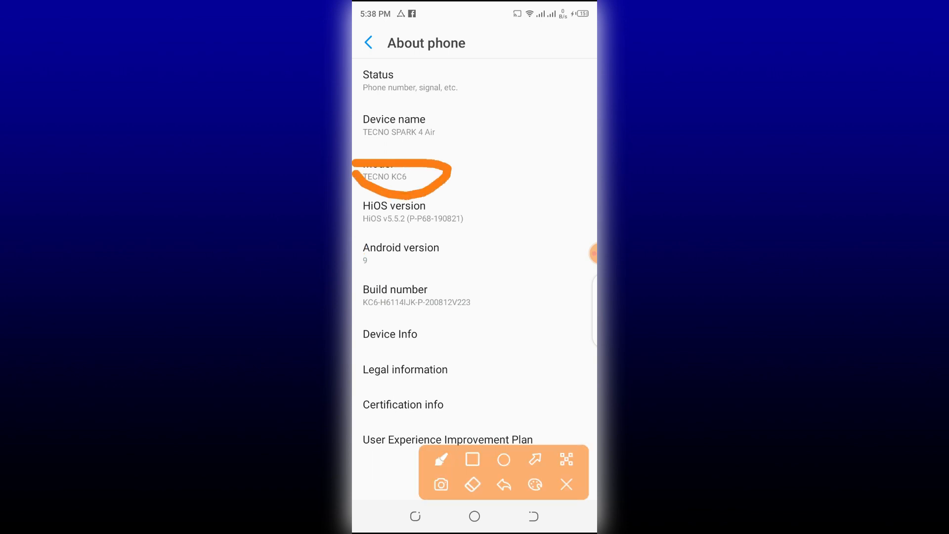
left_click(567, 483)
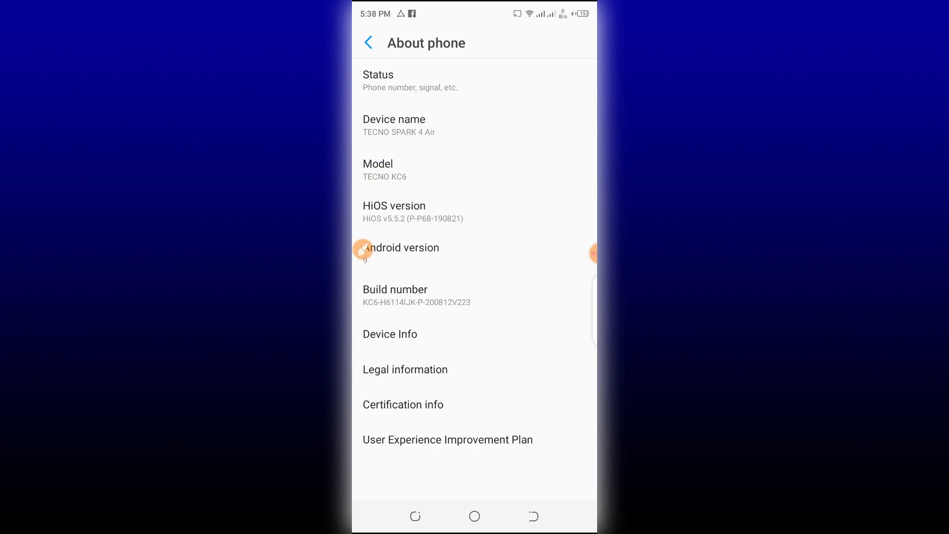
left_click(368, 42)
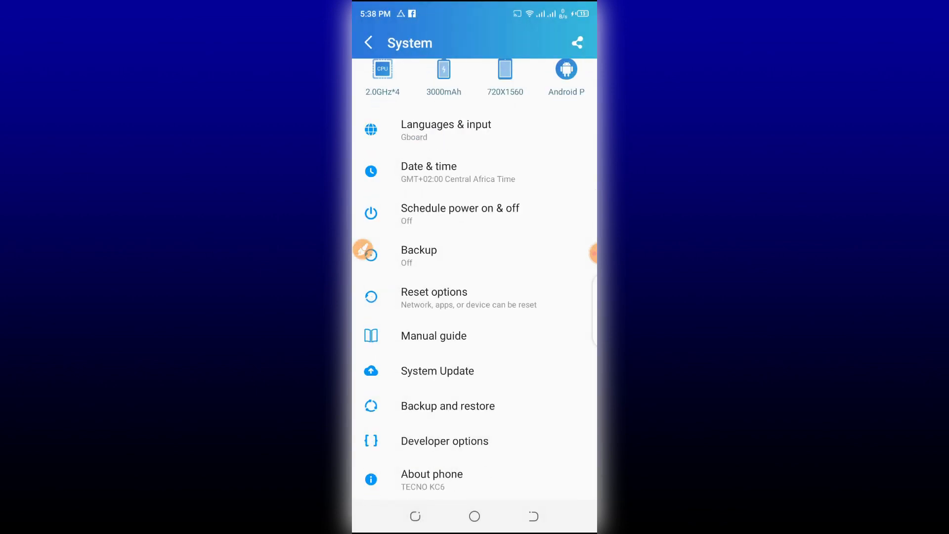
Step: In Developer options, enable USB debugging (confirming the prompt) and Force full GNSS measurements
left_click(444, 440)
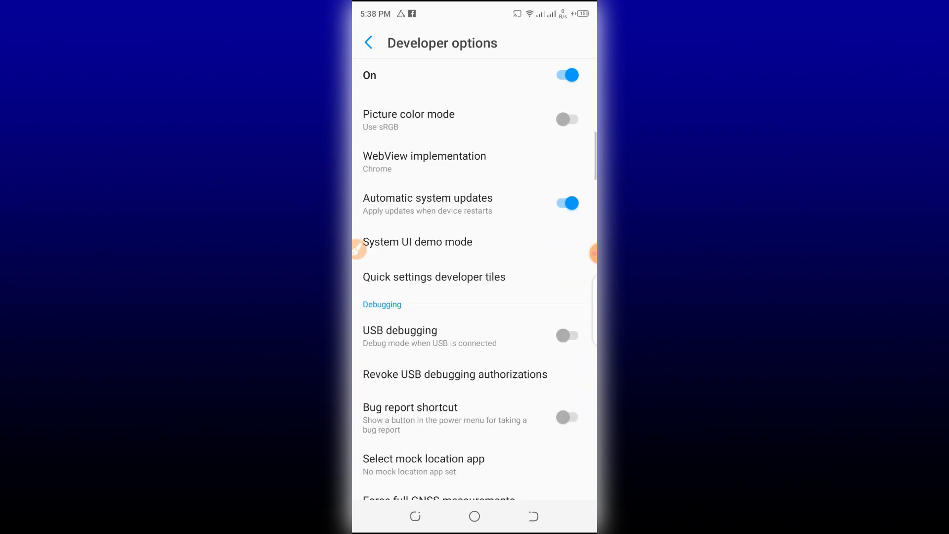
left_click(566, 334)
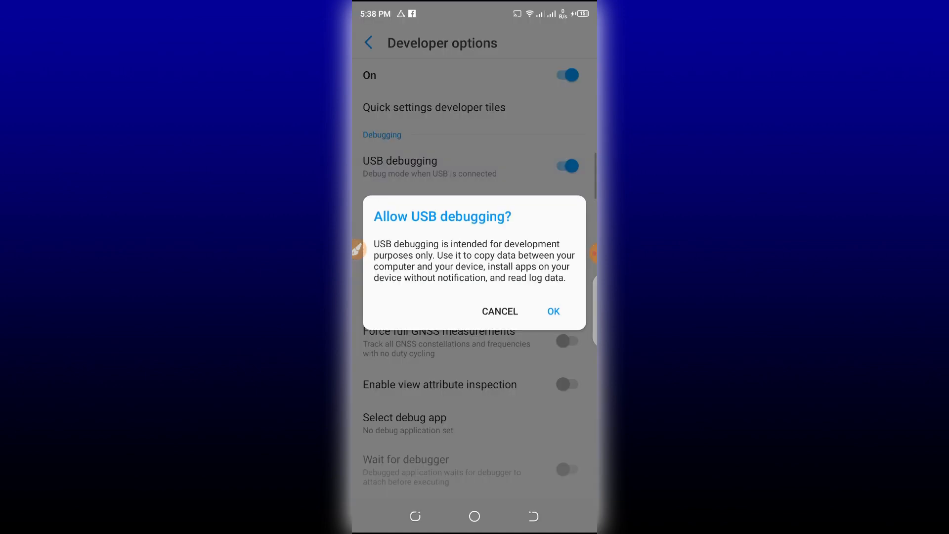
left_click(552, 311)
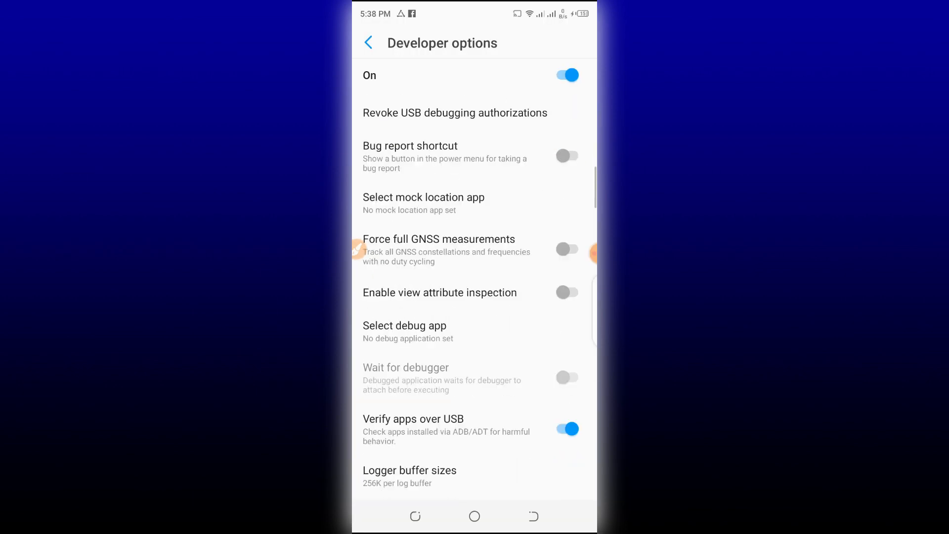
scroll("up", 3)
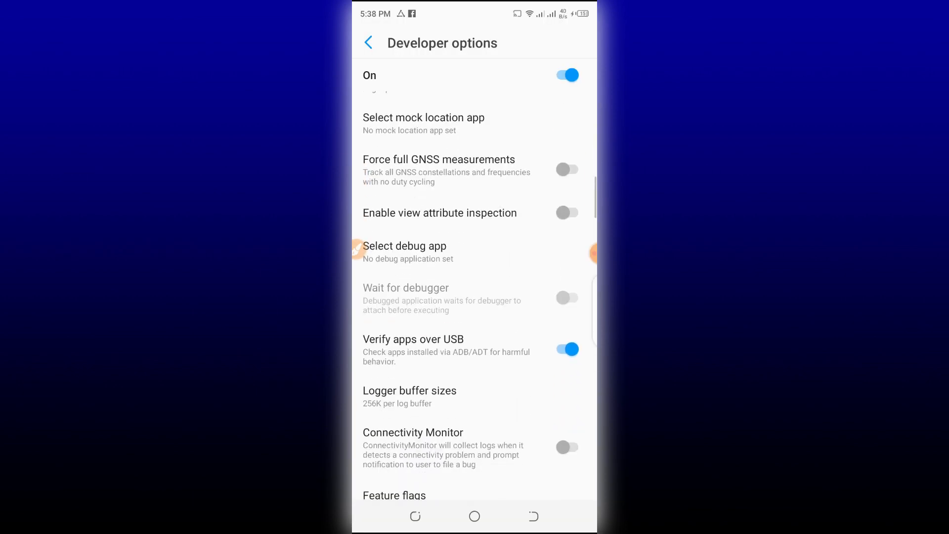
left_click(566, 169)
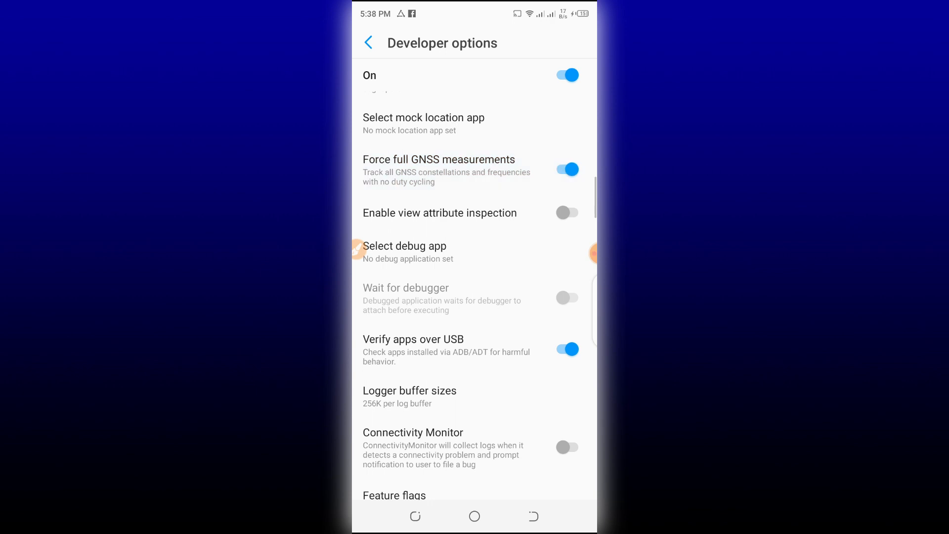
scroll("down", 3)
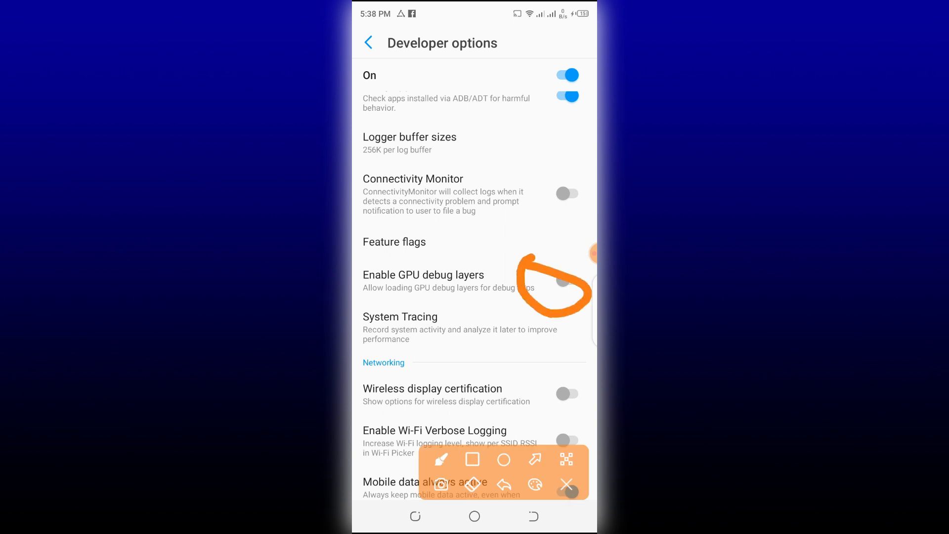
Step: Enable GPU debug layers and Force 4x MSAA, set animator duration scale to .5x, then exit
left_click(567, 279)
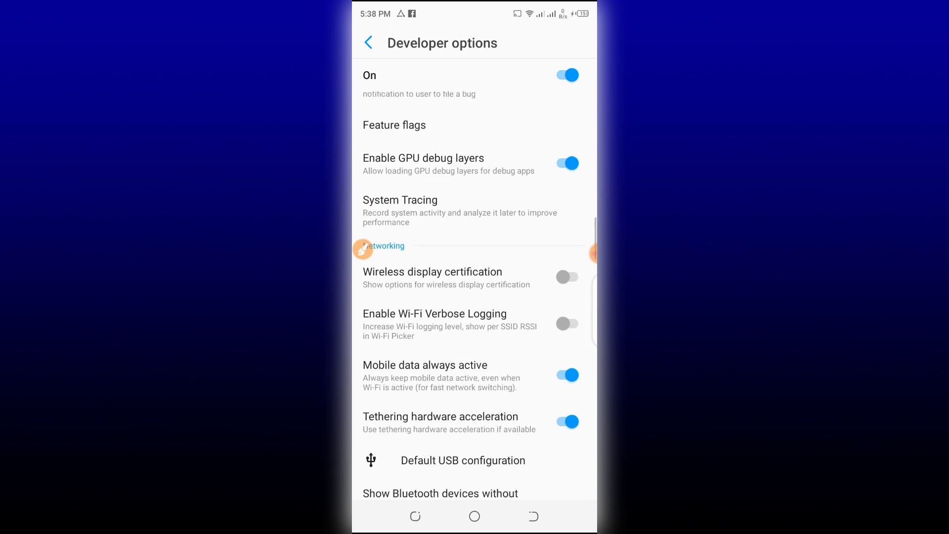
scroll("down", 3)
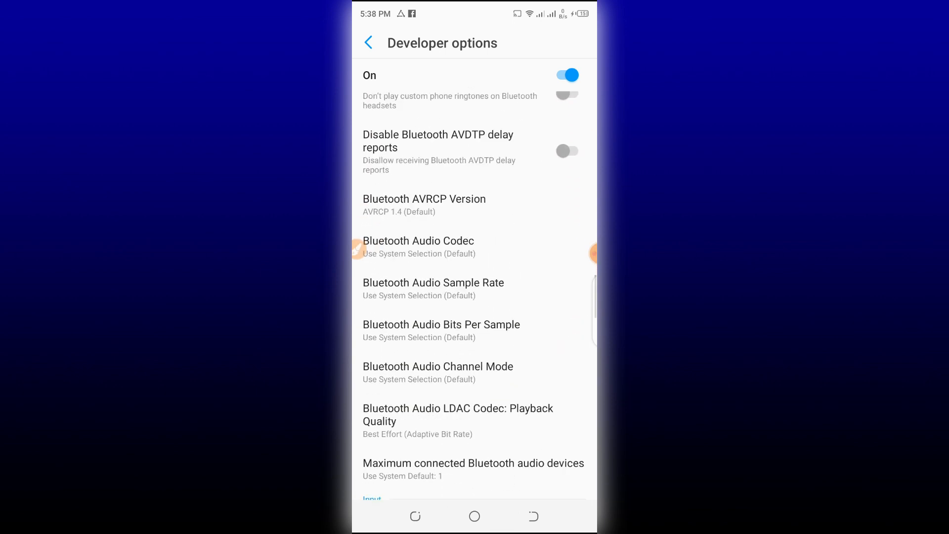
scroll("down", 3)
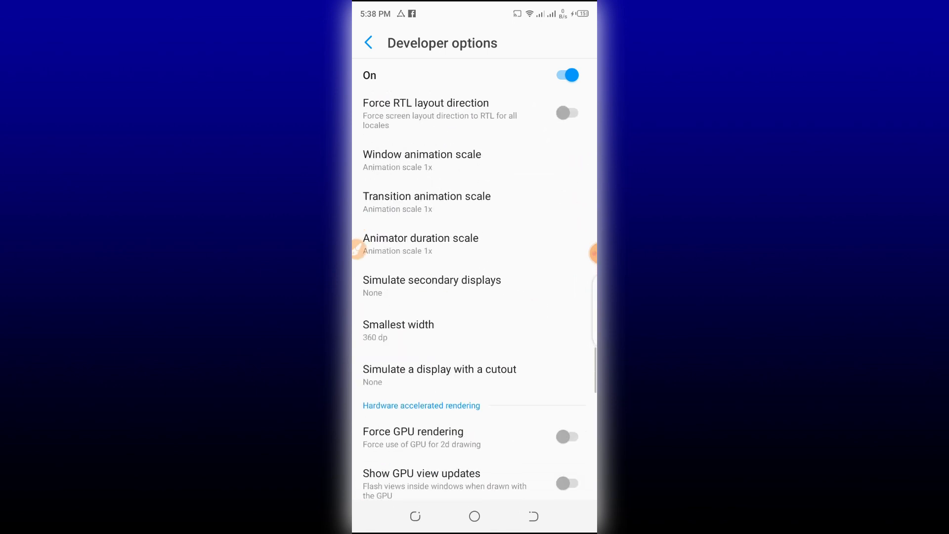
left_click(421, 154)
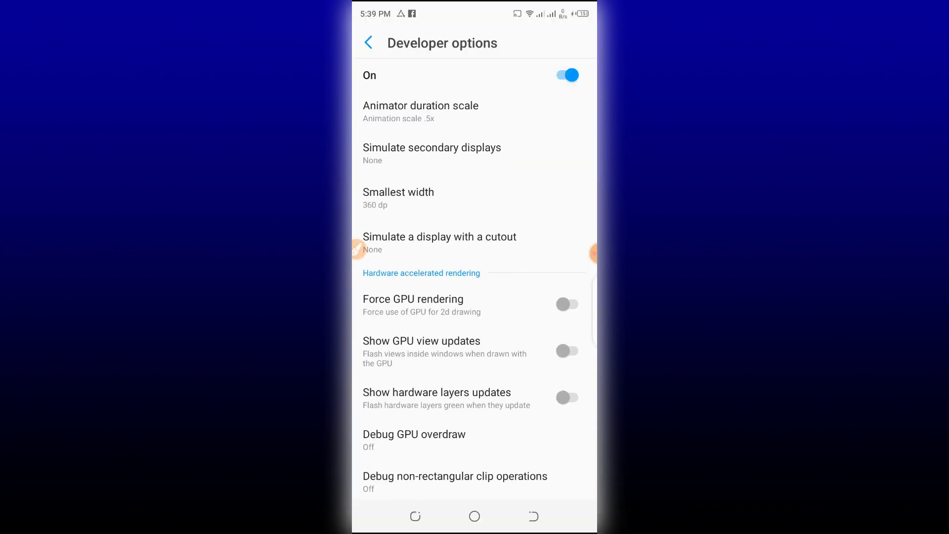
scroll("up", 3)
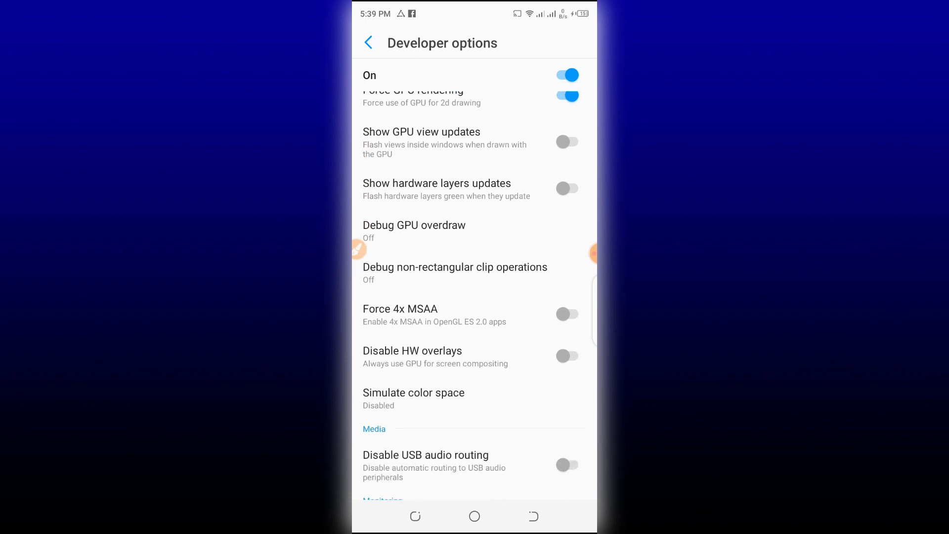
left_click(567, 314)
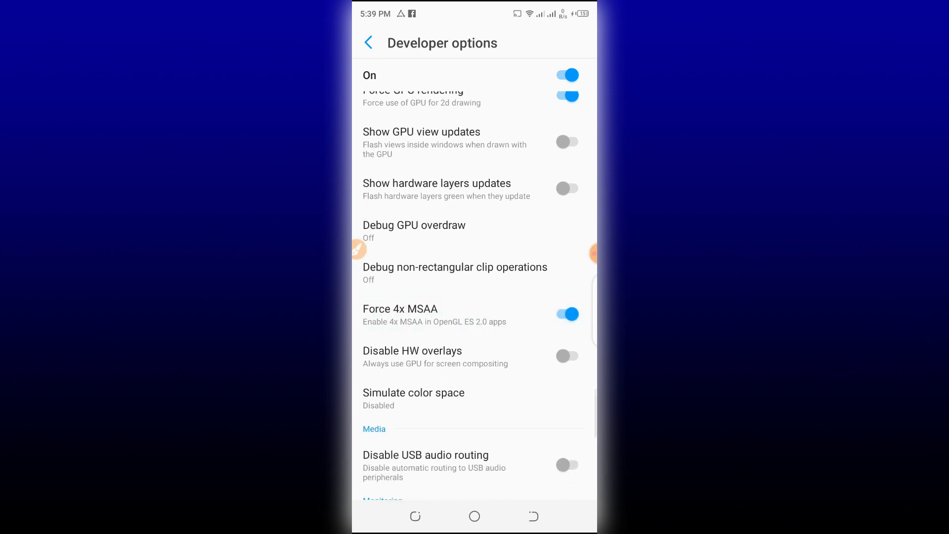
left_click(367, 42)
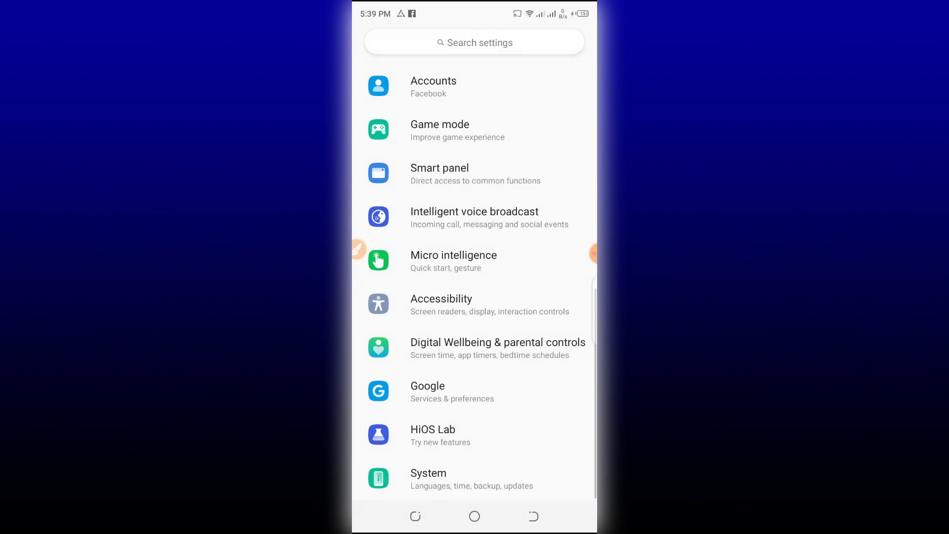
Step: Search Google in Chrome for 'kingroot android 9'
left_click(474, 516)
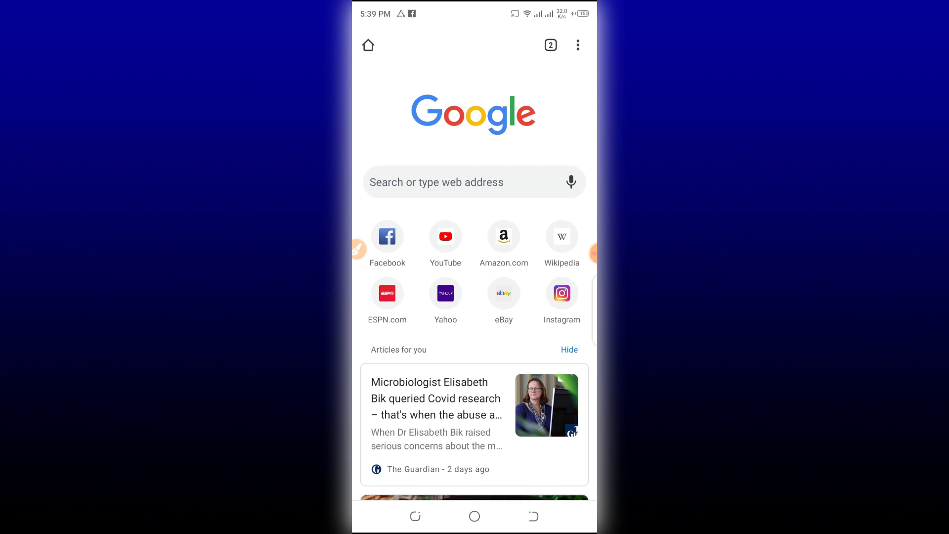
type("kin")
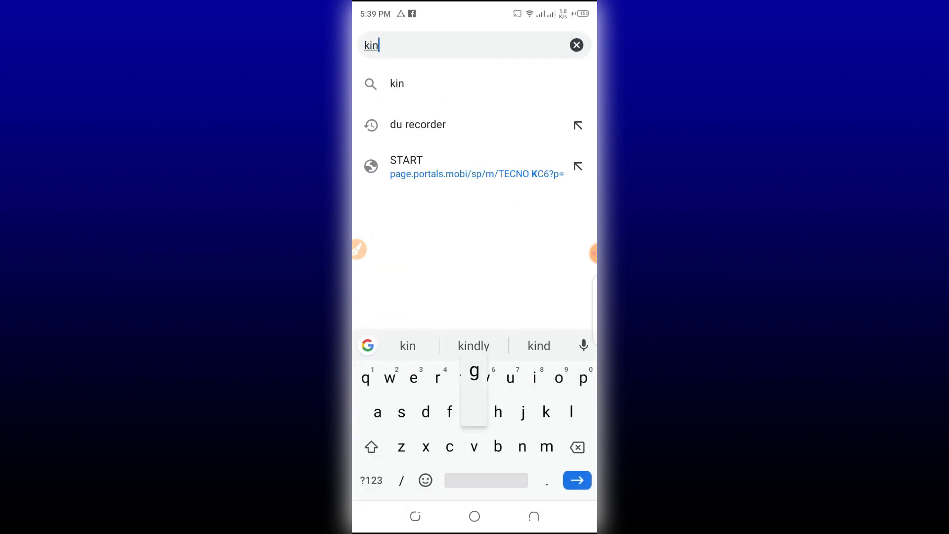
type("grii")
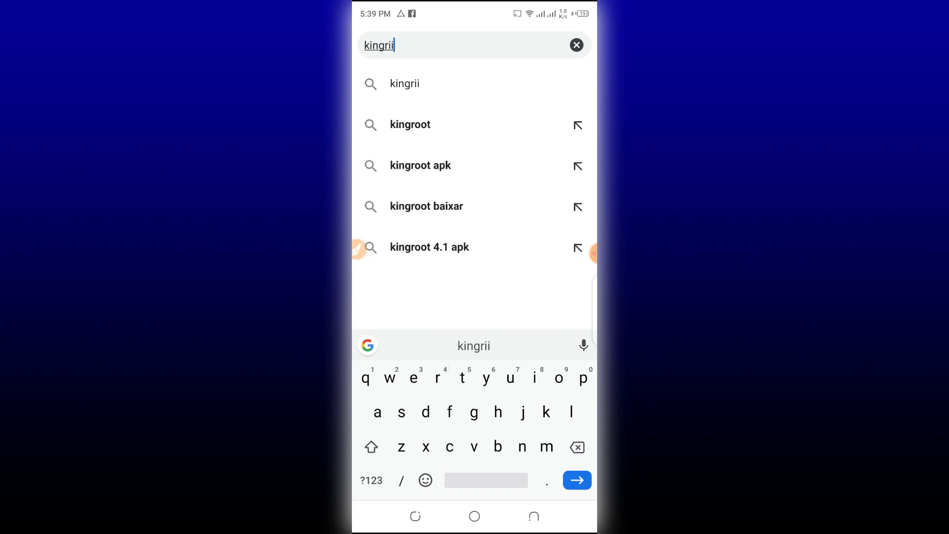
key("backspace")
type("oot")
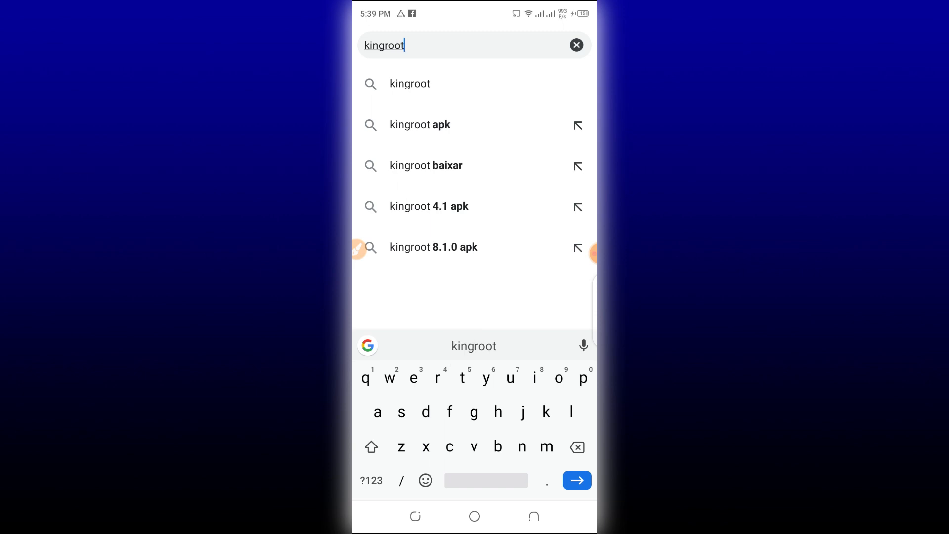
type("android 9")
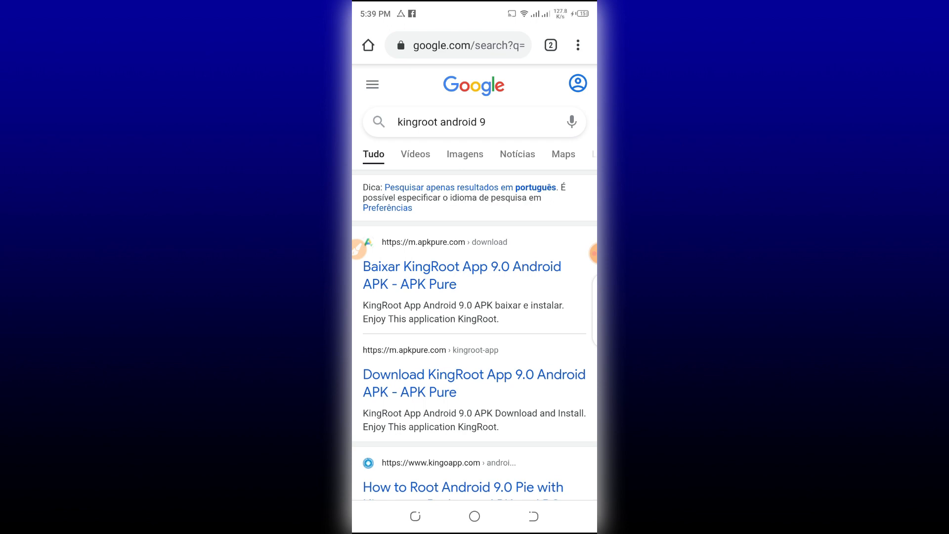
Step: Open the APKPure KingRoot 9.0 result and start the 15.27 MB APK download
left_click(461, 275)
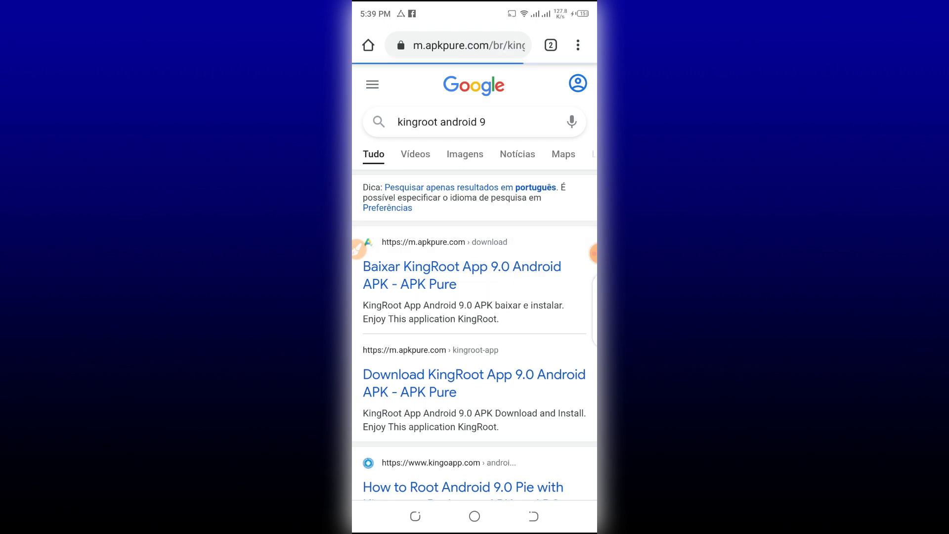
left_click(461, 275)
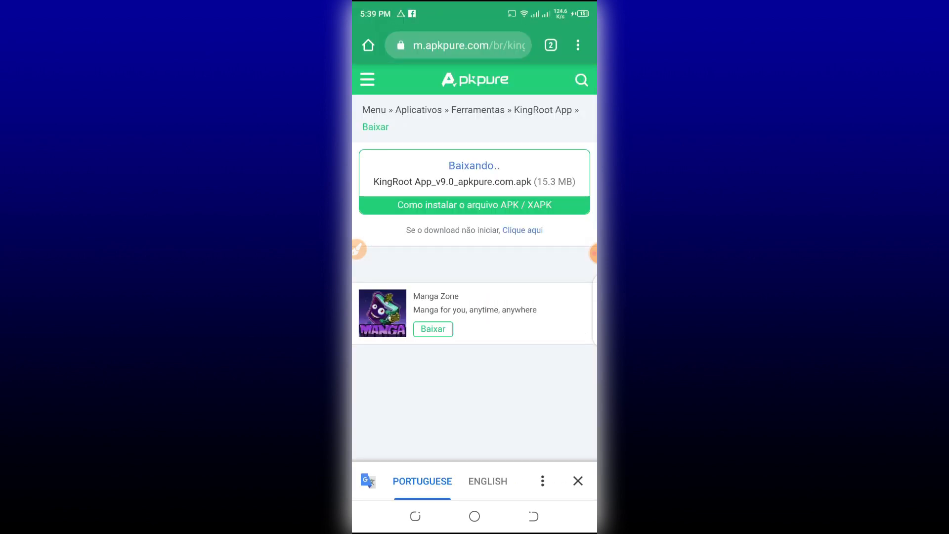
left_click(474, 205)
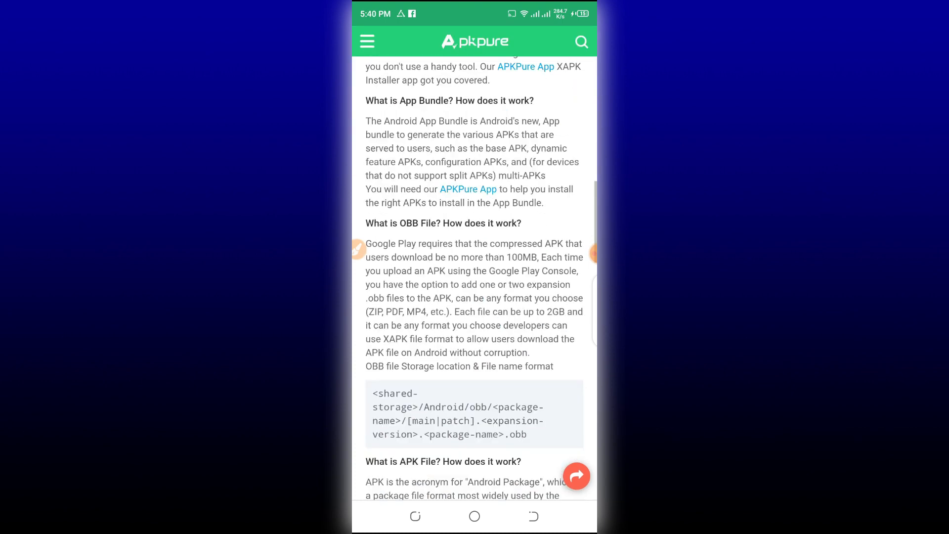
scroll("up", 3)
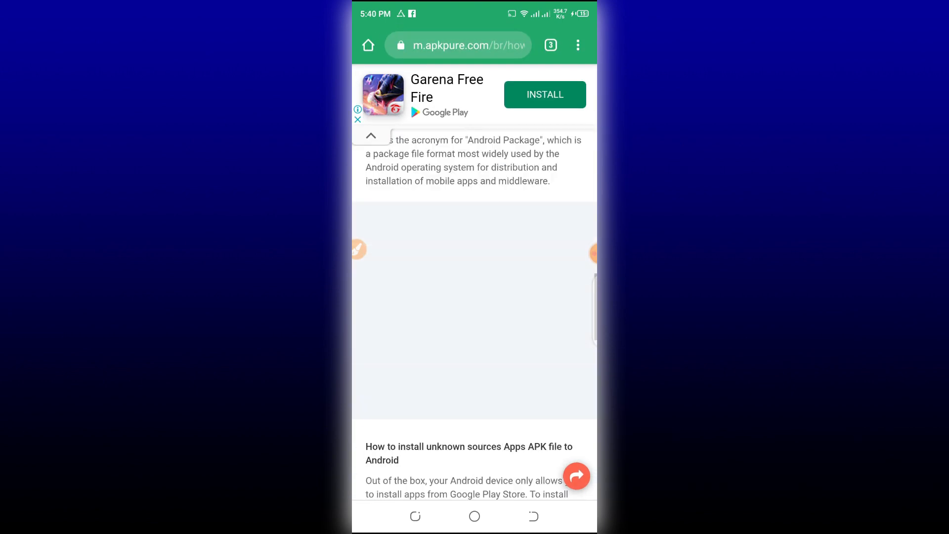
scroll("up", 3)
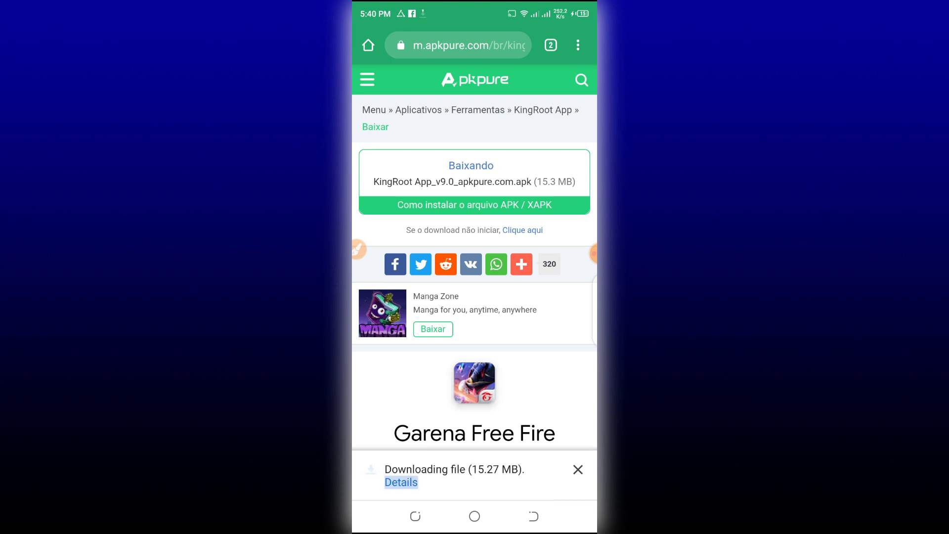
Step: Open Chrome's Downloads list from the download notification's Details
left_click(400, 482)
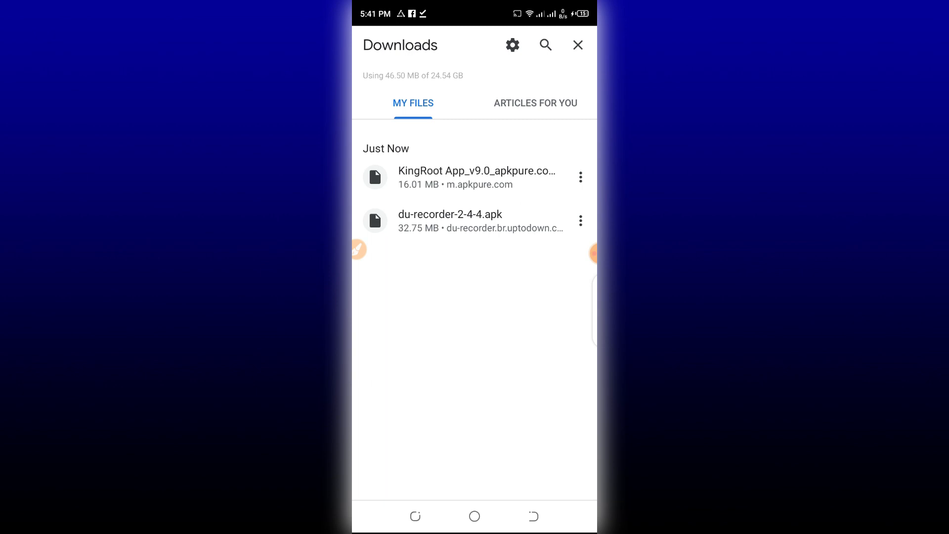
Step: Install the downloaded KingRoot APK and dismiss the 'App installed' screen with Done
left_click(476, 177)
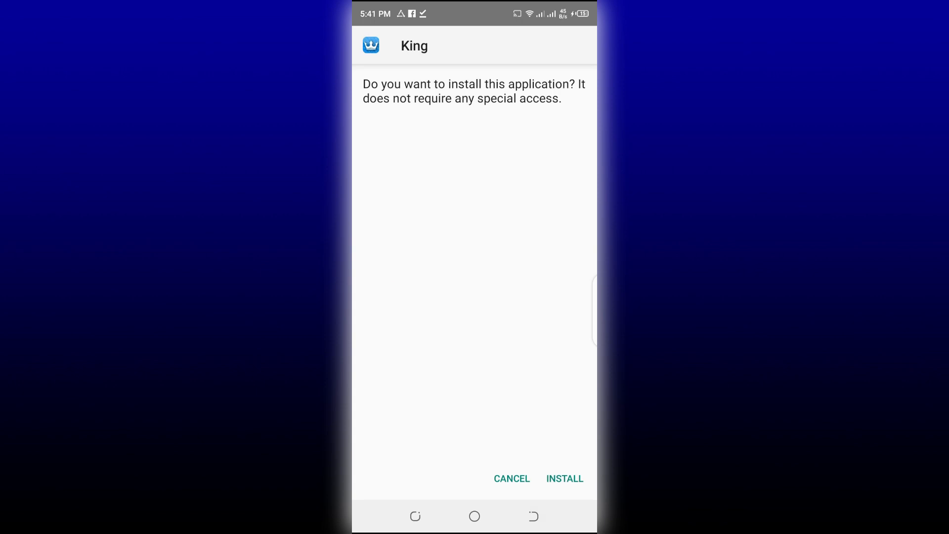
left_click(564, 478)
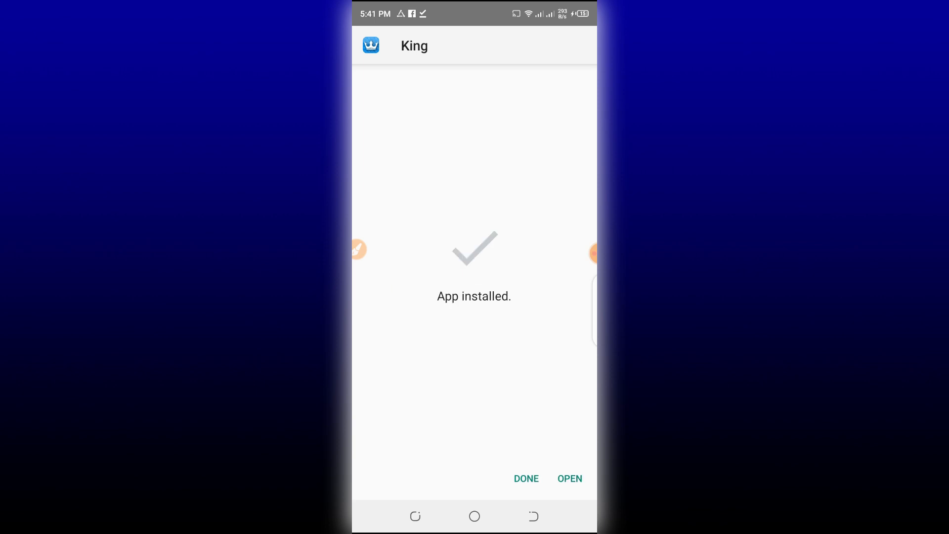
left_click(569, 478)
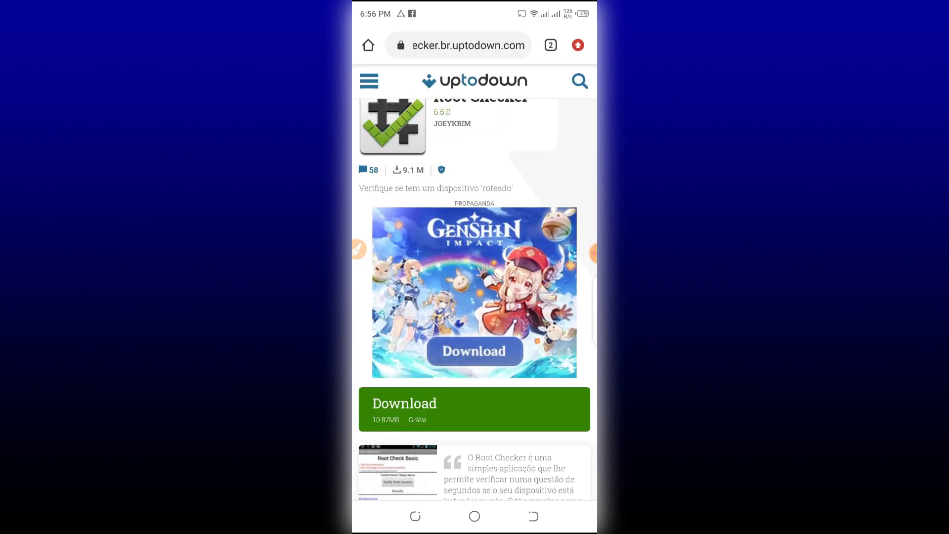
Step: Install root-checker-6-5-0.apk from Chrome's Downloads and open Root Checker Basic
left_click(549, 45)
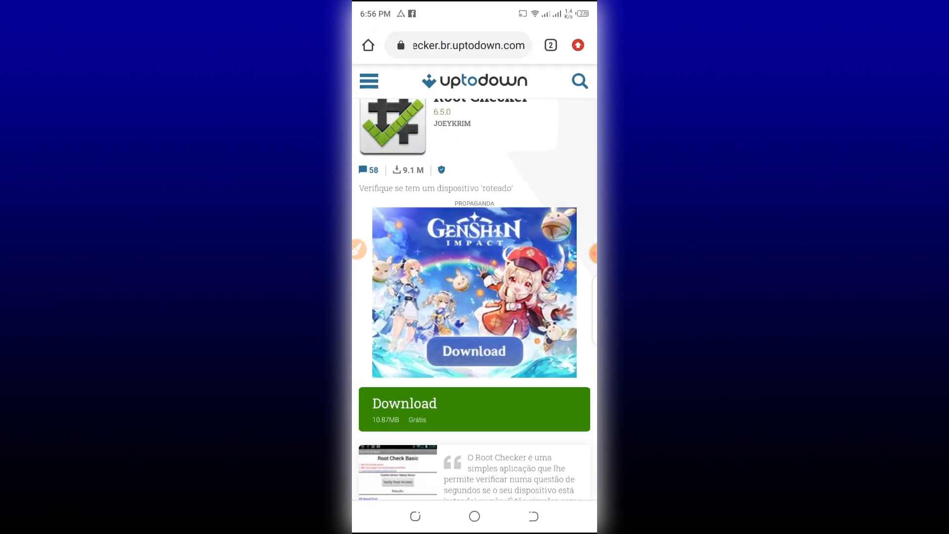
left_click(578, 46)
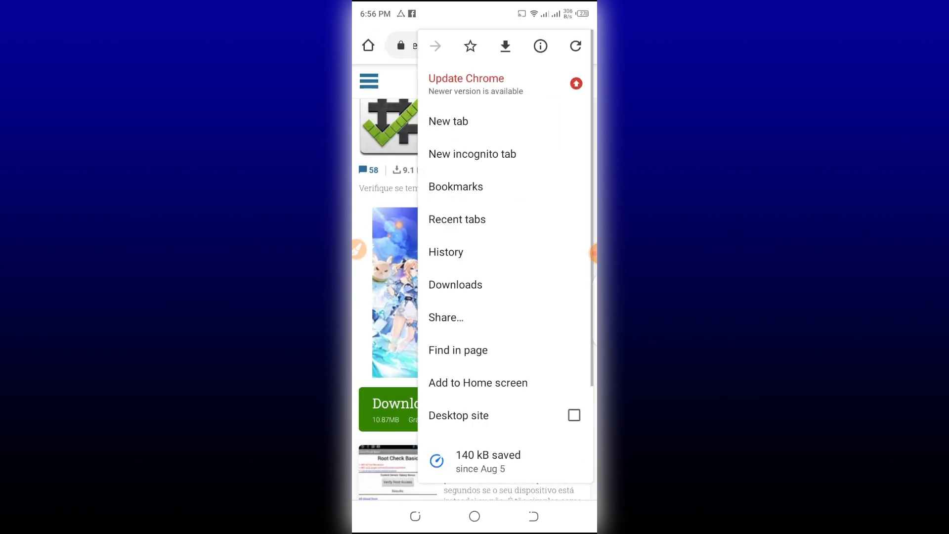
left_click(455, 285)
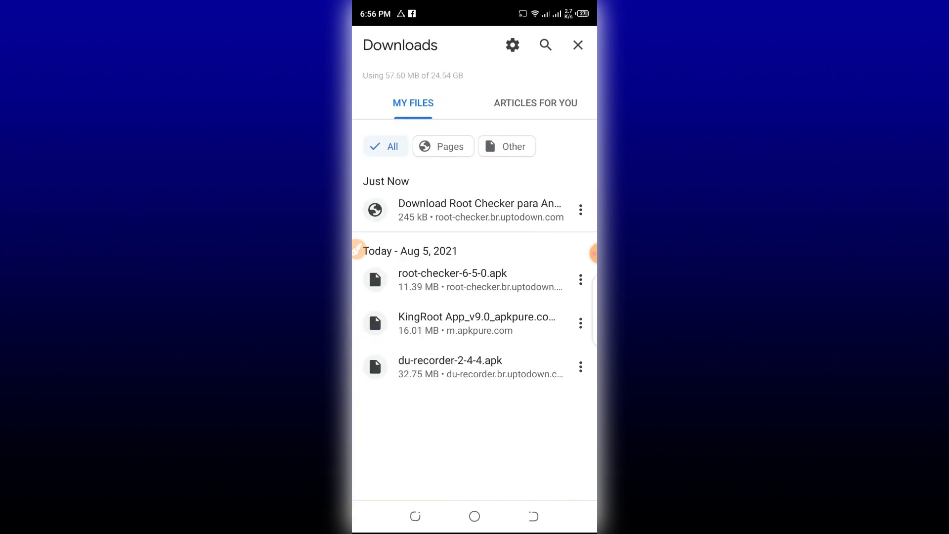
left_click(451, 279)
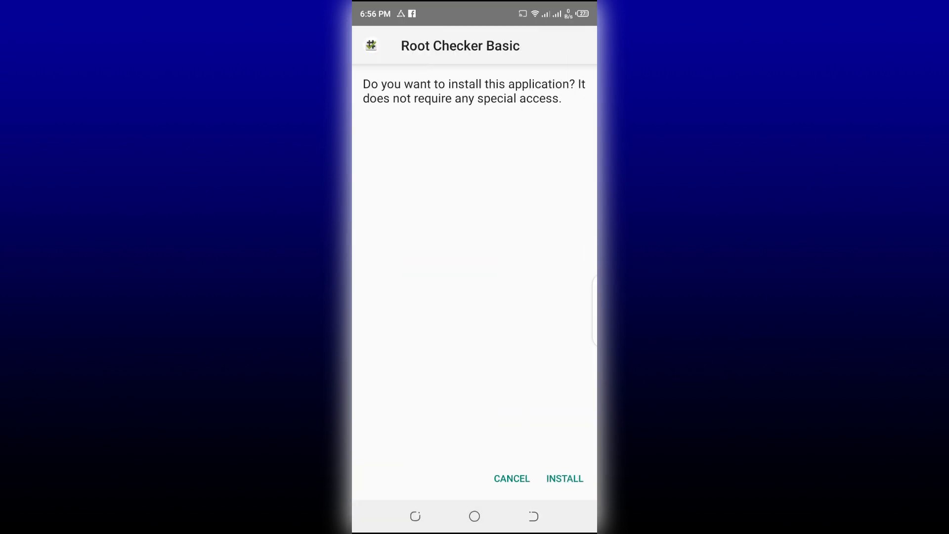
left_click(563, 478)
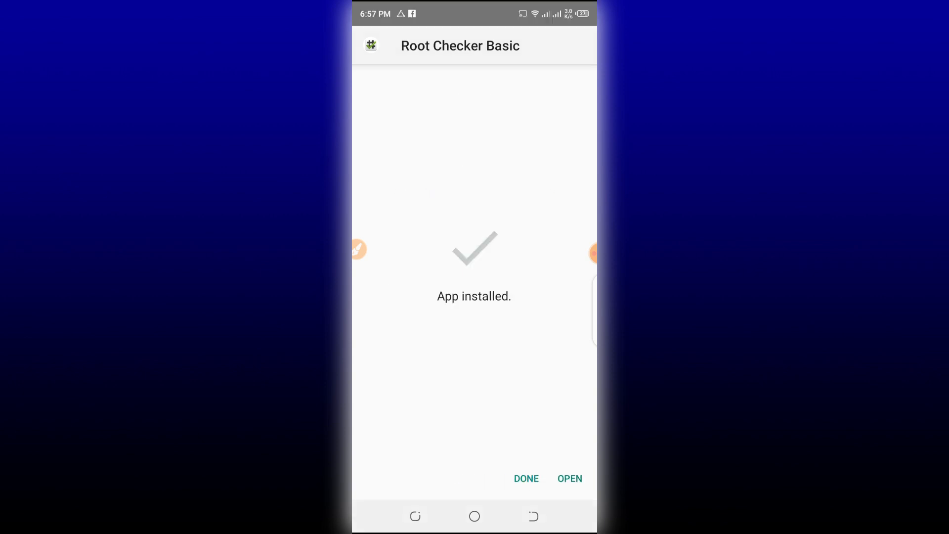
left_click(568, 477)
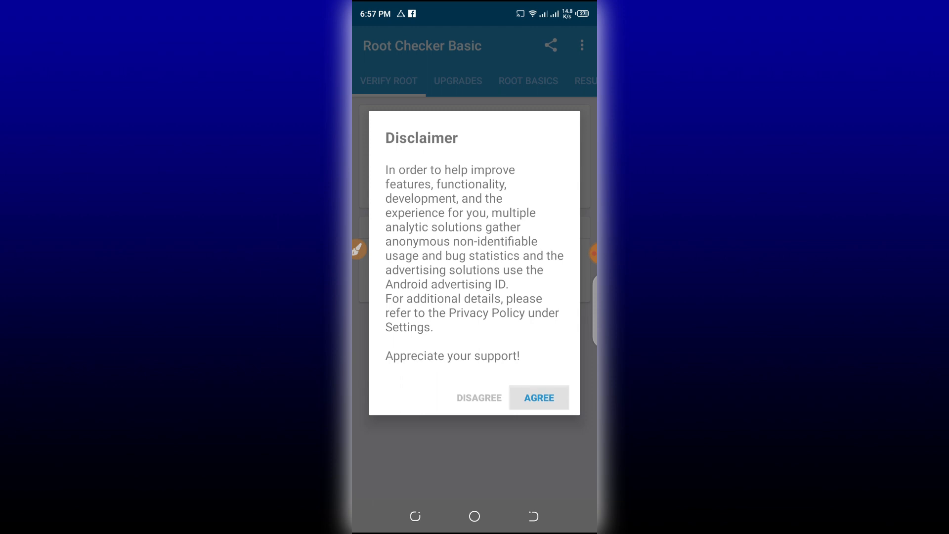
Step: Agree to Root Checker's disclaimer, tap Get Started, then Verify Root
left_click(537, 397)
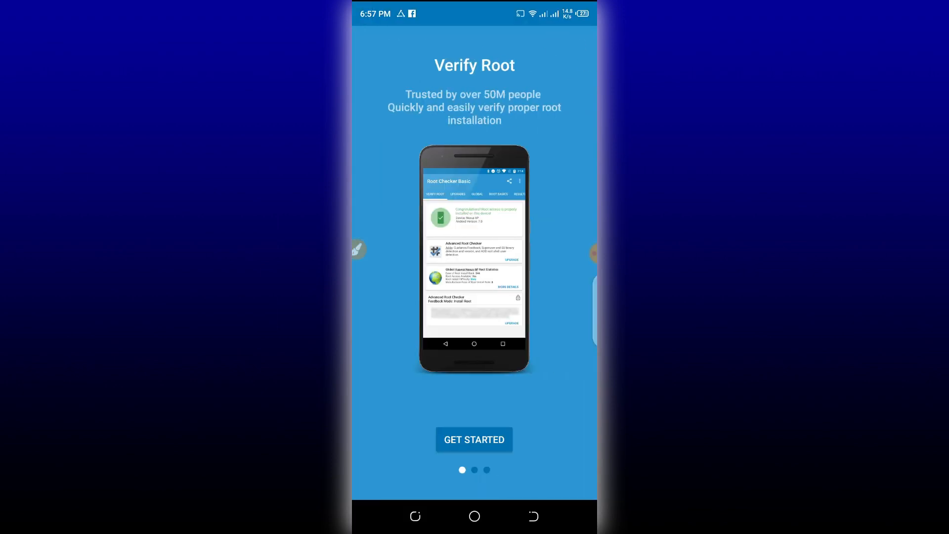
left_click(474, 440)
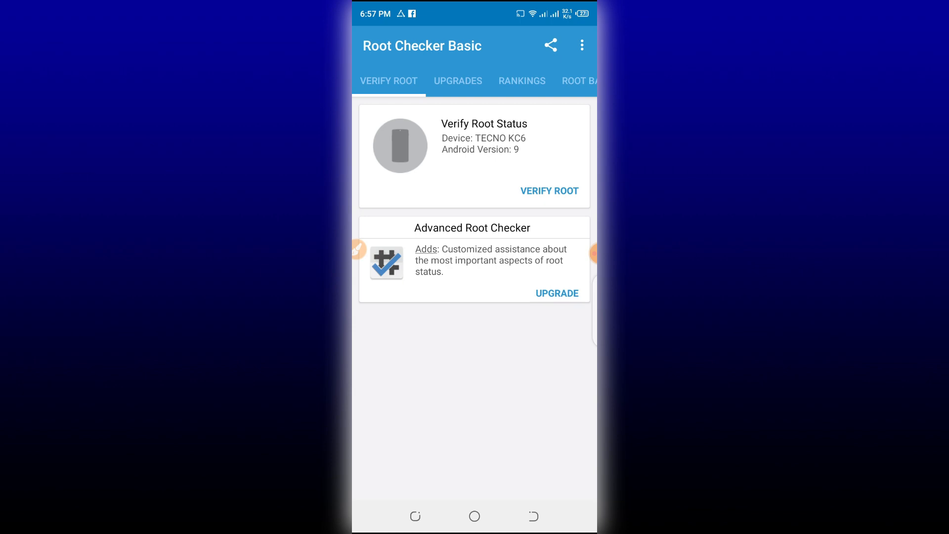
left_click(549, 190)
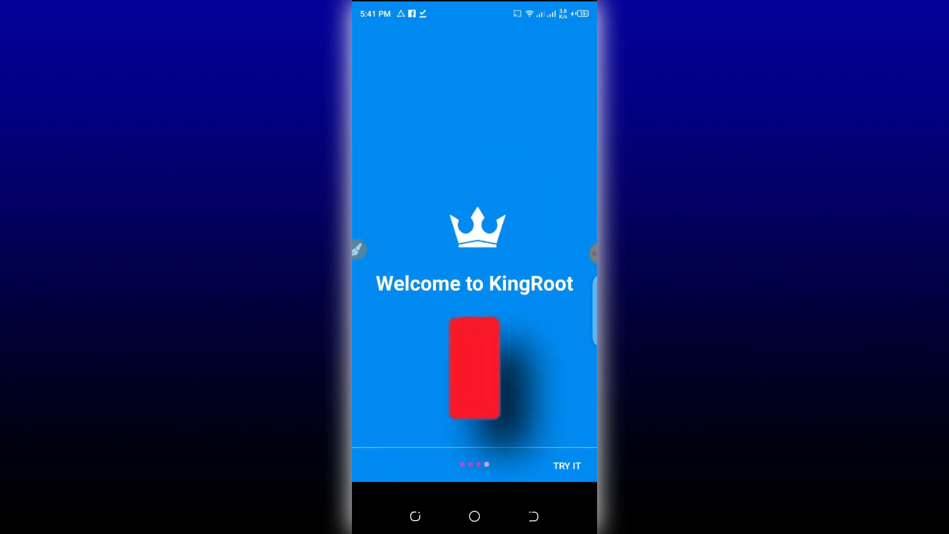
Step: Tap Try It on KingRoot's welcome screen, then Try Root to root the device
left_click(566, 465)
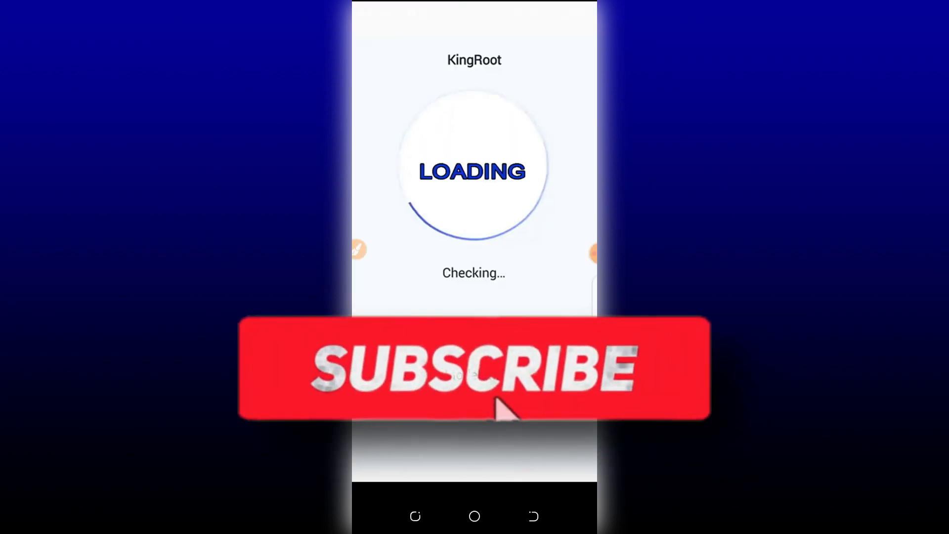
left_click(474, 369)
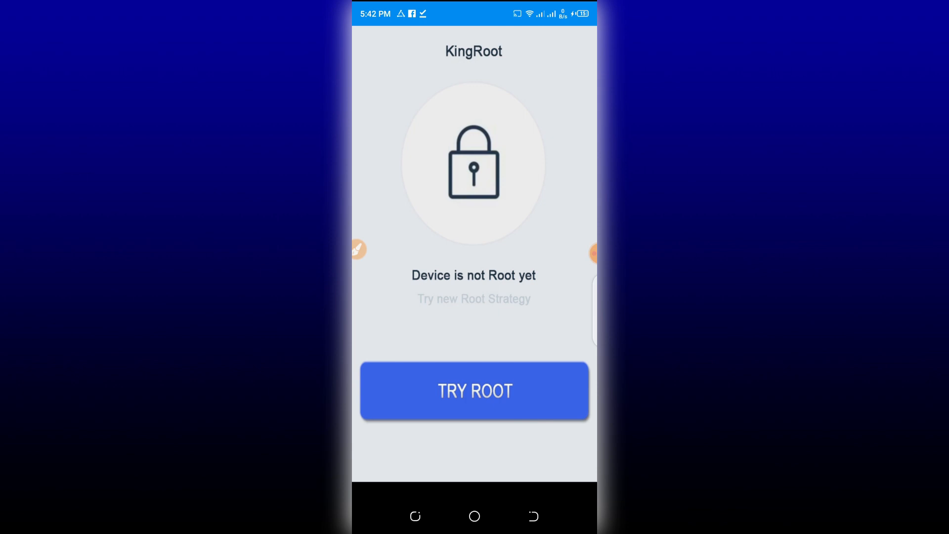
left_click(474, 390)
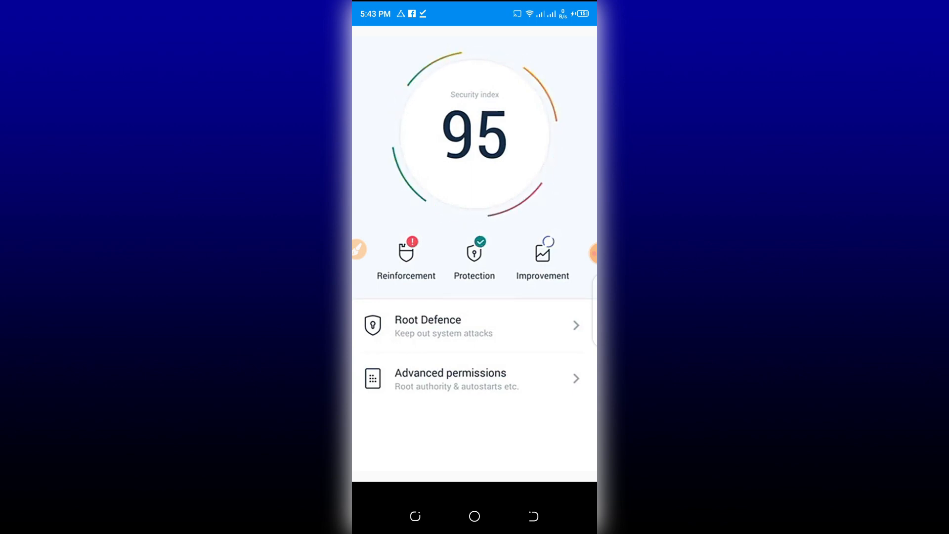
Step: Return to the Google results and open the root-checker.br.uptodown.com result
left_click(474, 515)
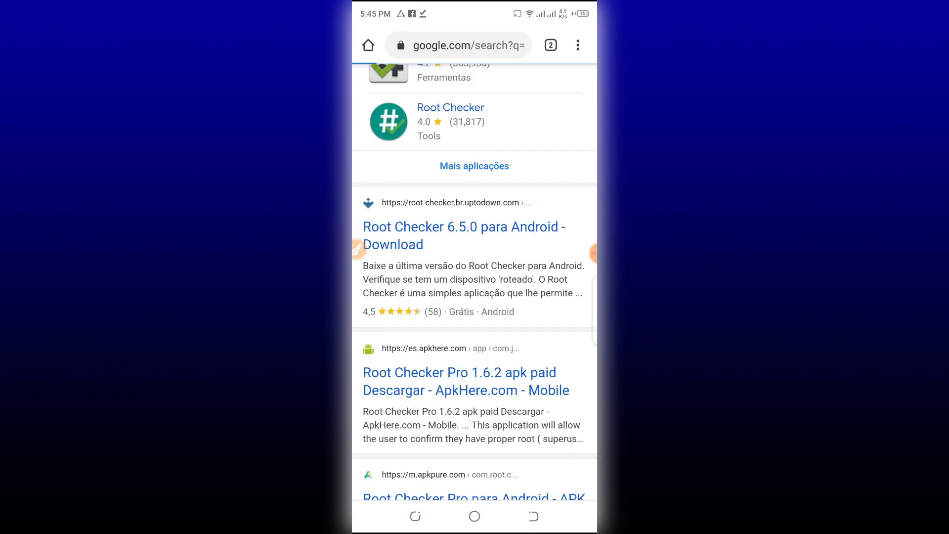
left_click(463, 235)
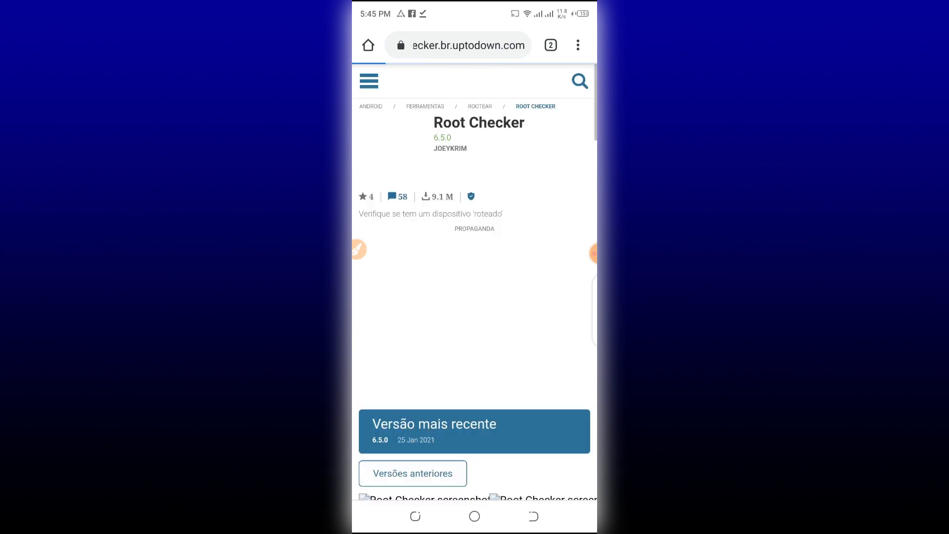